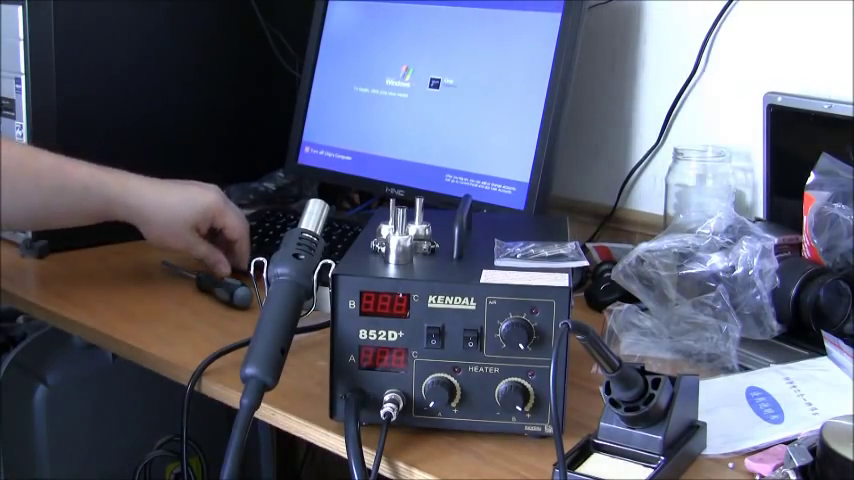
{"action": "mouse_move", "coordinate": [330, 150]}
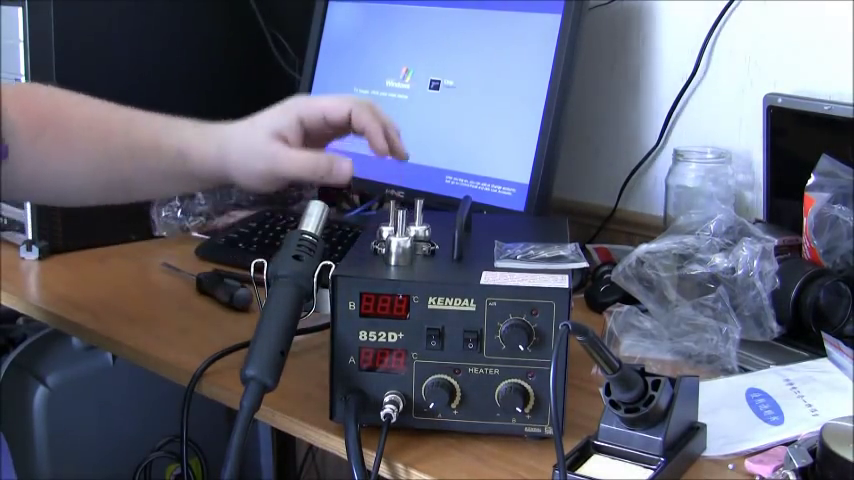